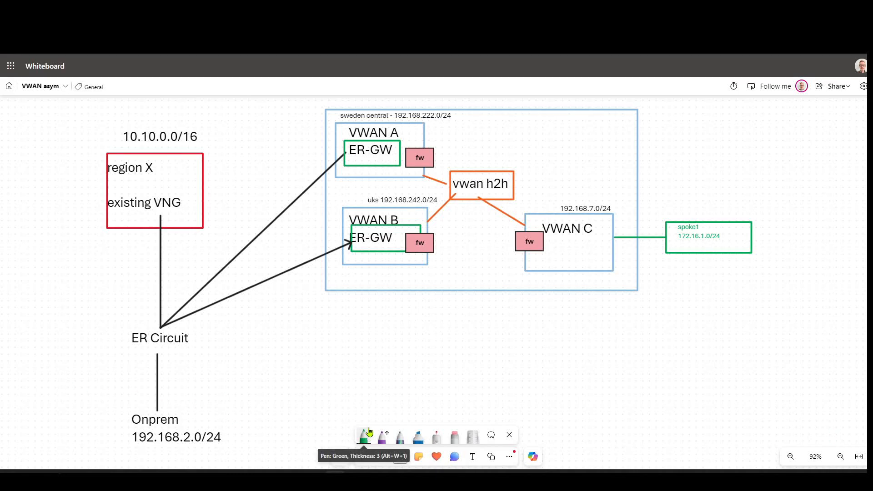
Switch the drawing pen from green ink to purple ink.
click(365, 435)
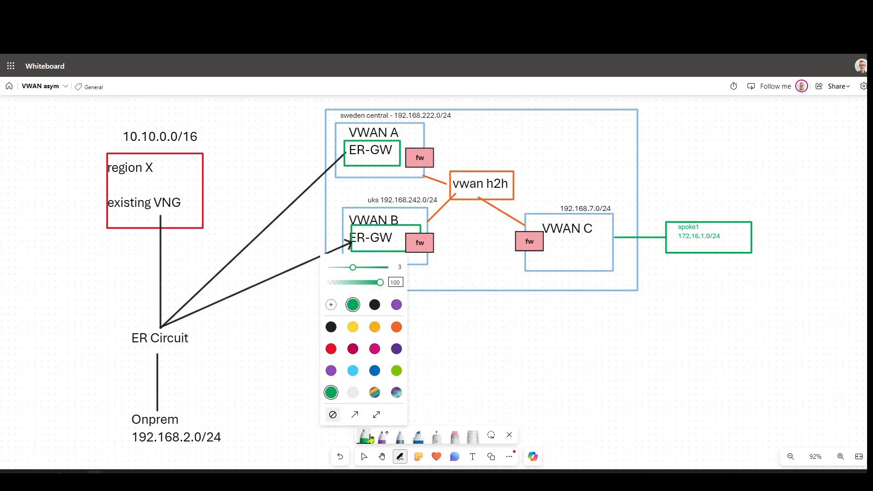
click(365, 435)
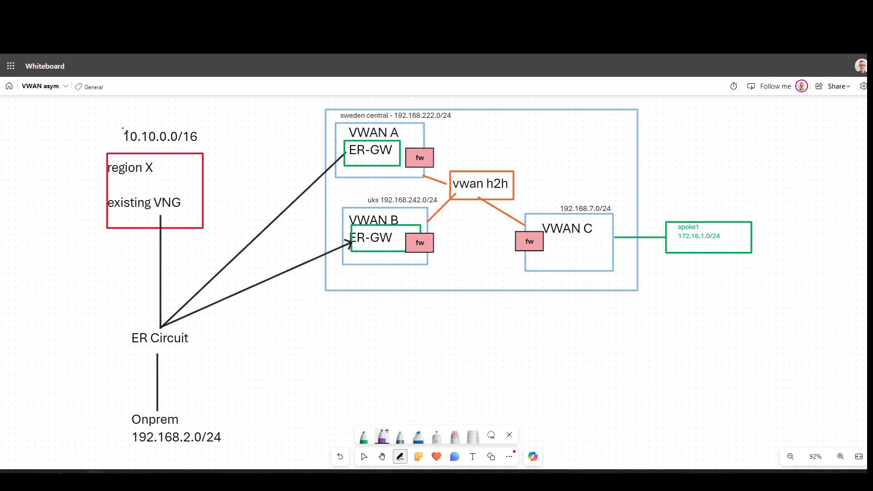
Box the existing VNG and ER Circuit labels in purple and add an arrow leaving region X.
drag(98, 120, 215, 158)
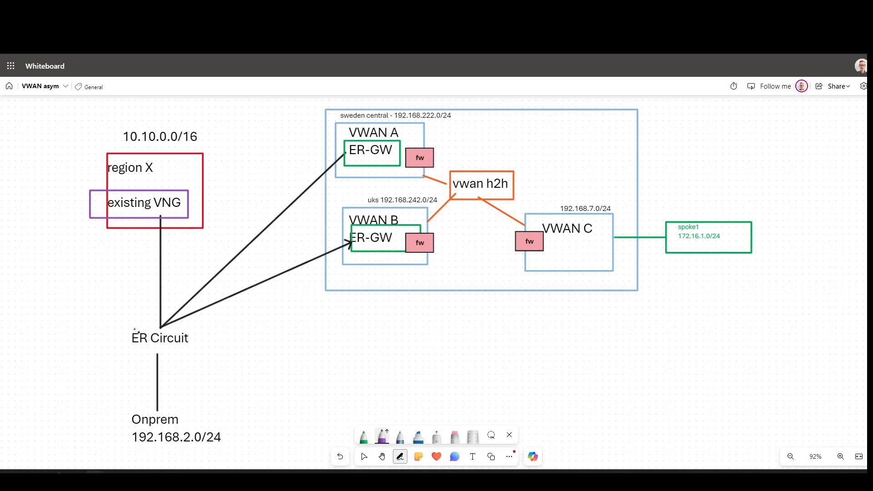
drag(117, 325, 207, 351)
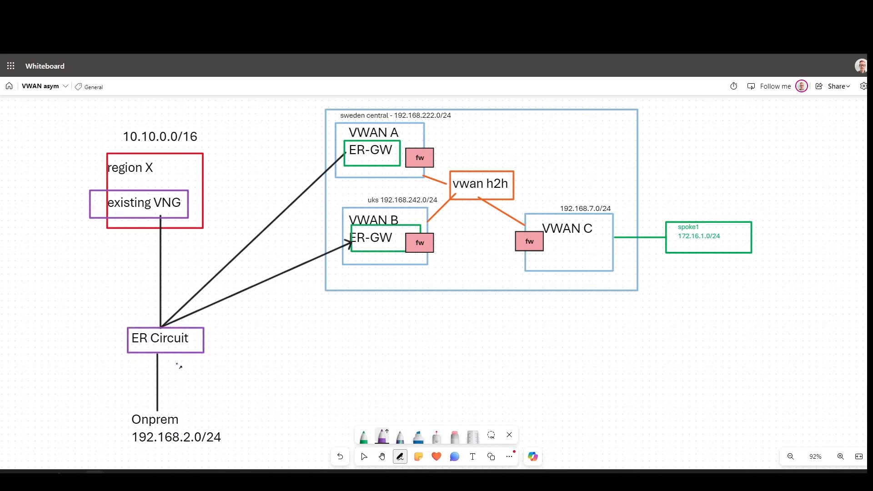
mouse_move(204, 338)
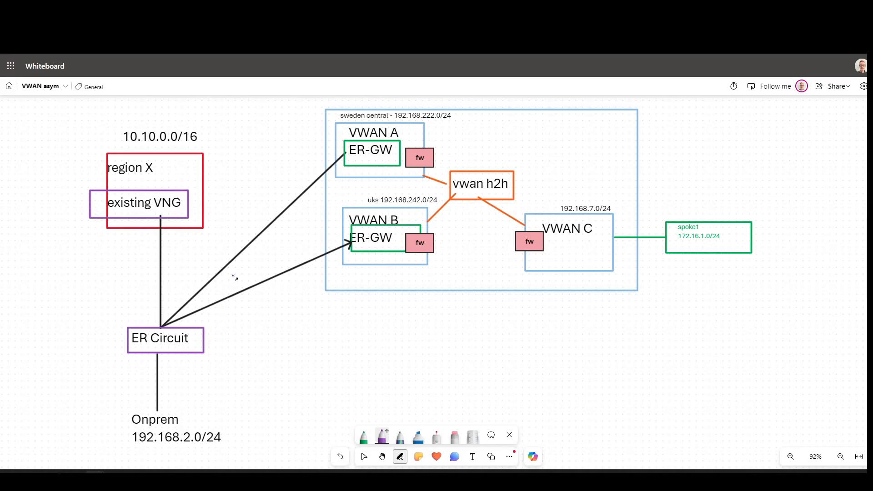
drag(128, 162, 89, 136)
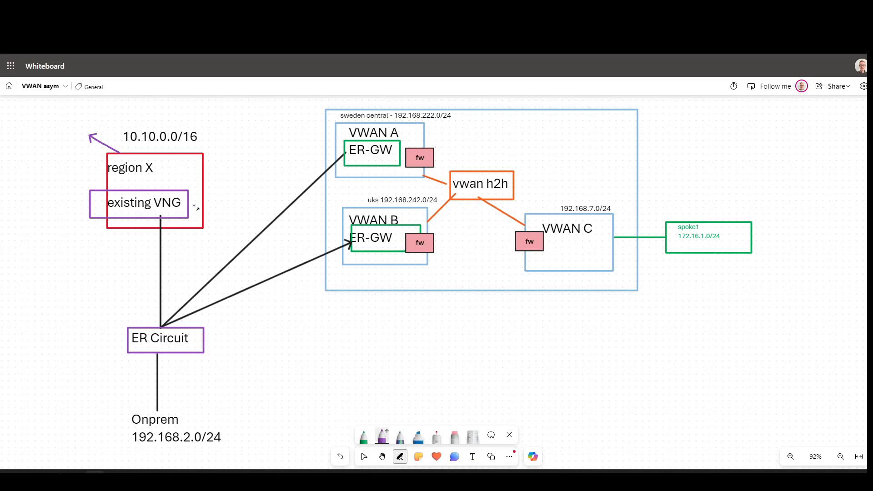
drag(158, 234, 244, 267)
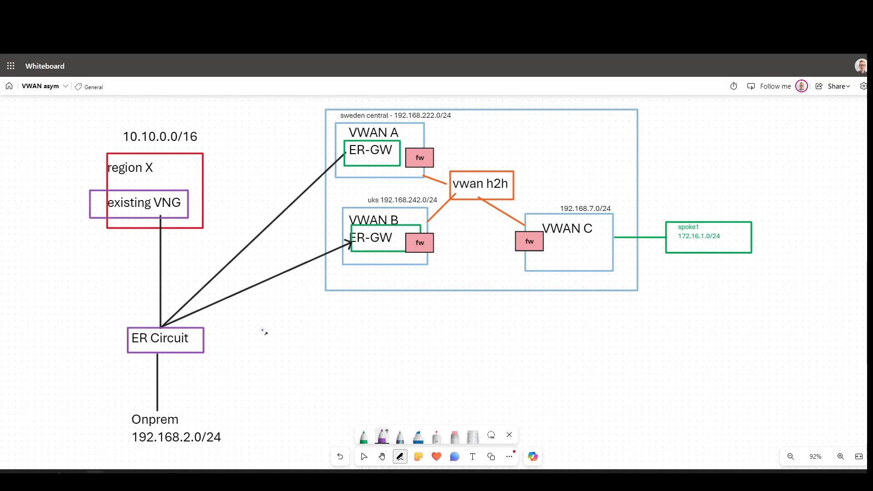
mouse_move(238, 247)
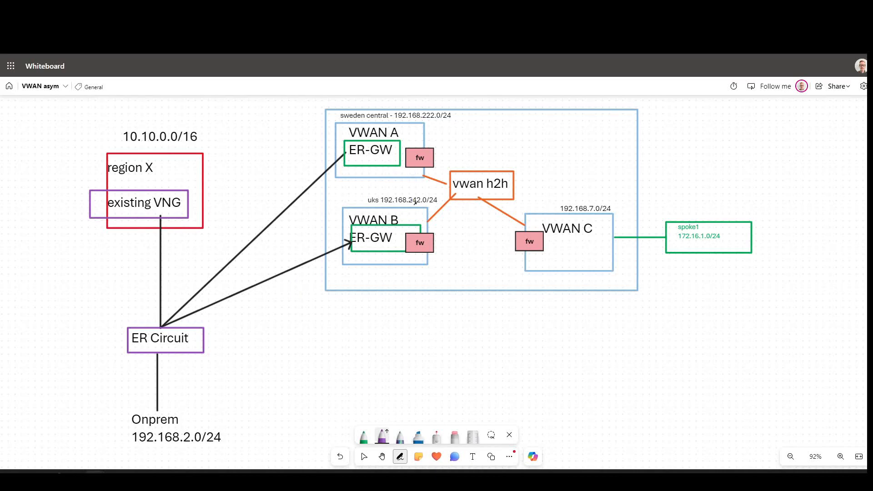
mouse_move(242, 222)
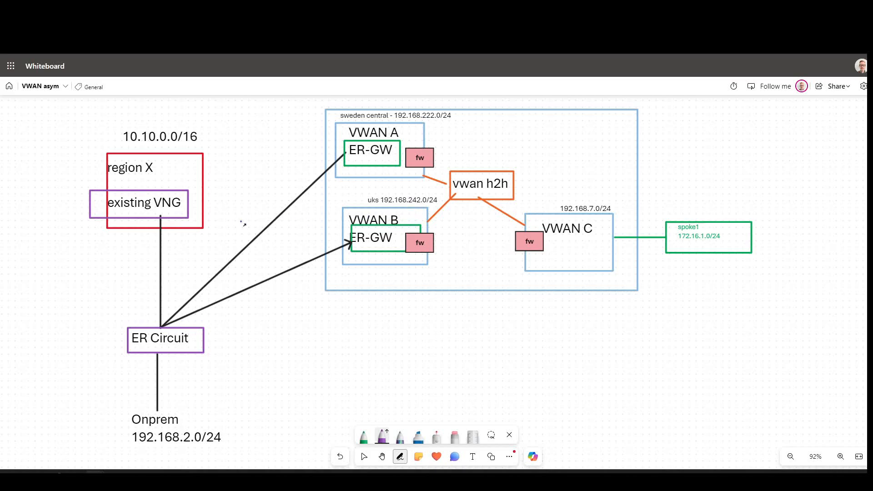
mouse_move(218, 278)
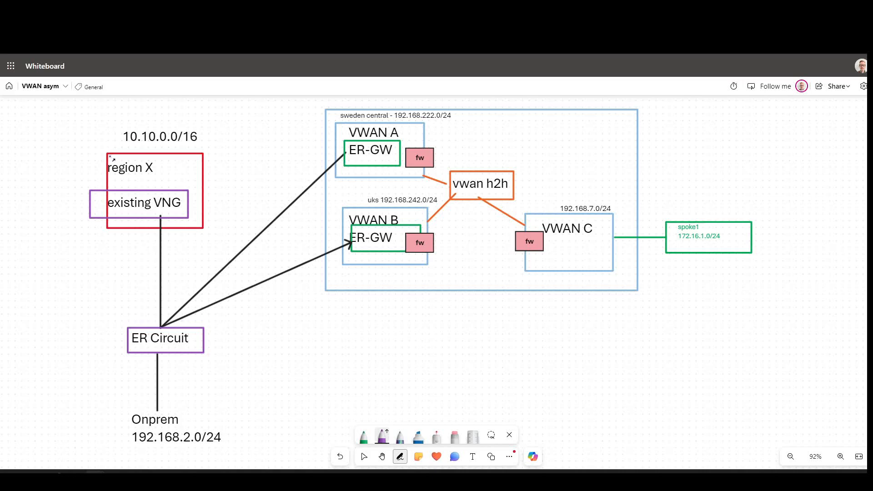
Mark region X with a circled arrow and trace the path down to ER Circuit.
drag(111, 158, 55, 147)
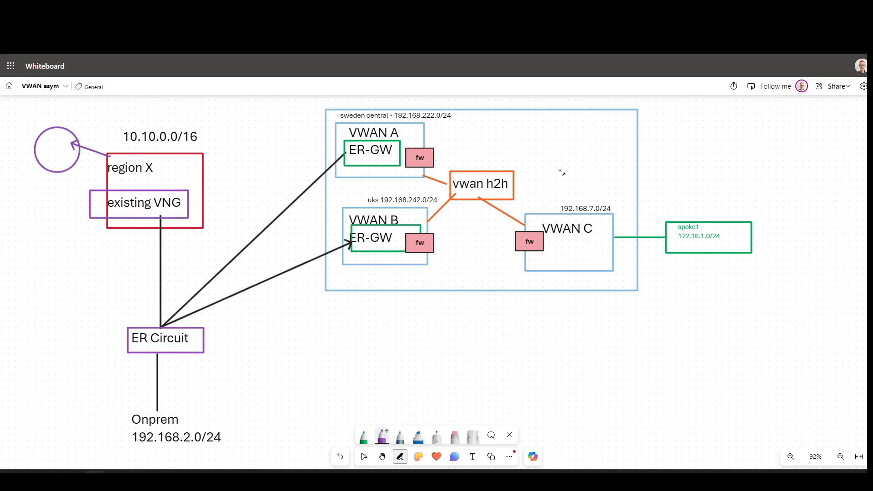
drag(749, 180, 724, 216)
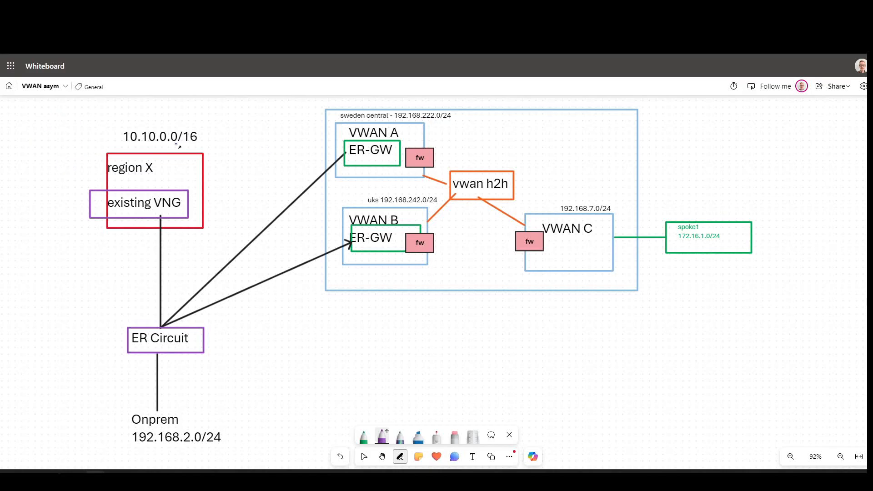
drag(55, 167, 155, 200)
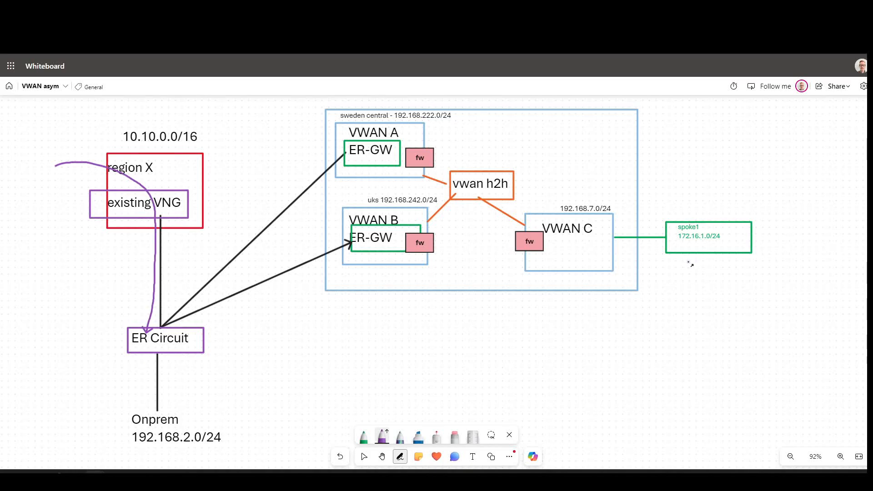
mouse_move(774, 268)
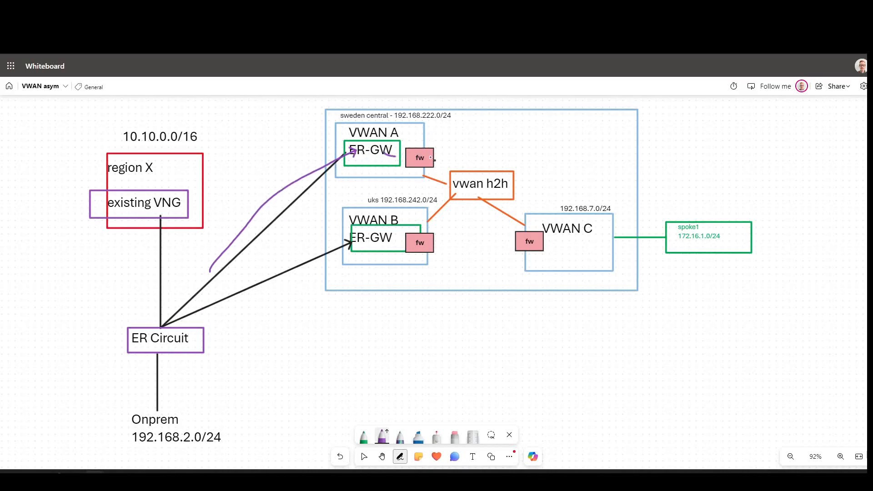
Draw arrows from VWAN A's ER-GW to its firewall, over vwan h2h into VWAN C's firewall, on to spoke1.
drag(401, 158, 434, 158)
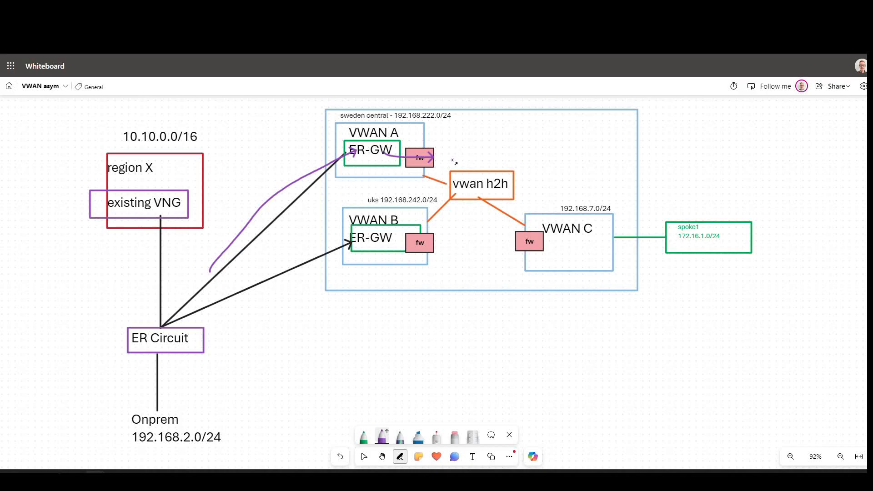
drag(454, 160, 534, 240)
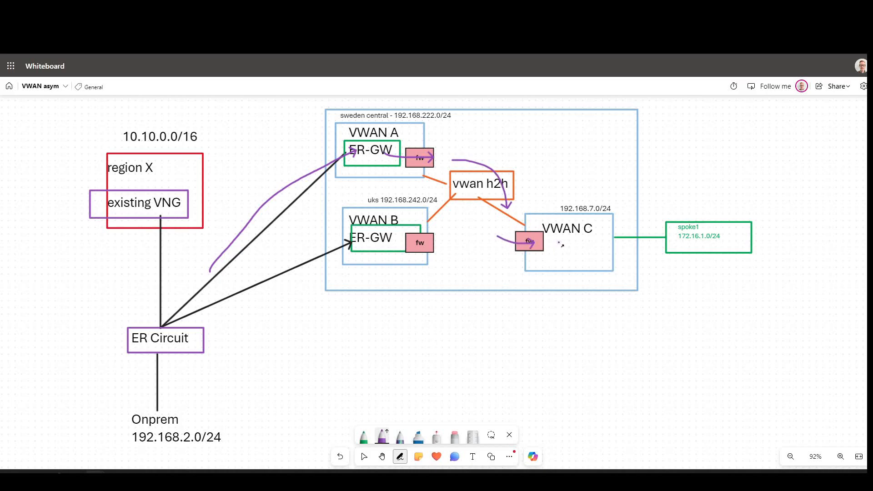
drag(556, 244, 693, 233)
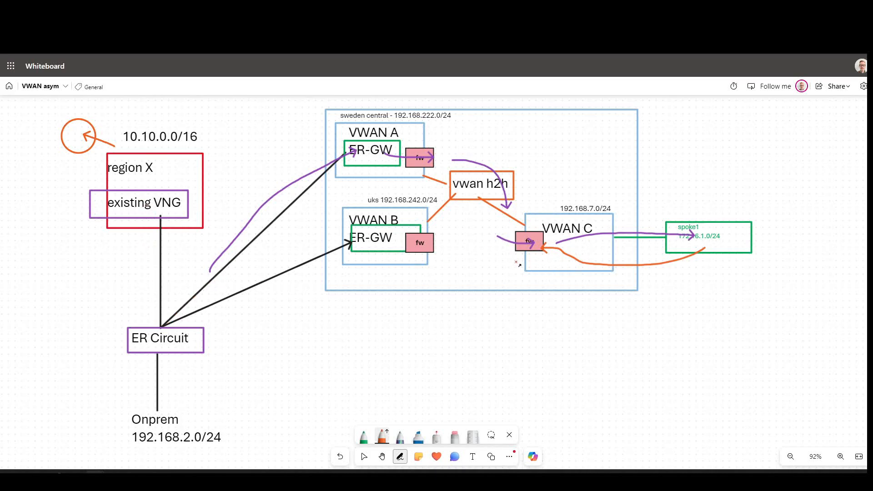
Draw the orange return path from spoke1 back toward VWAN C's firewall.
drag(524, 244, 398, 256)
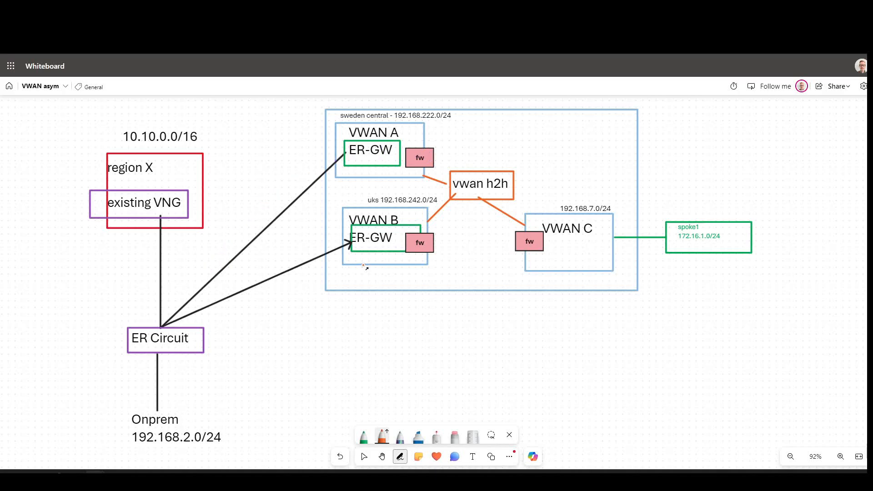
mouse_move(262, 361)
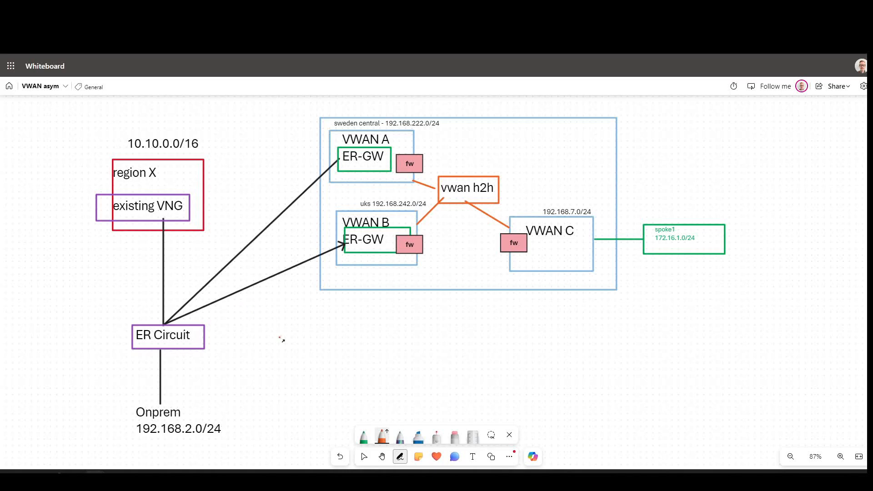
In green, underline the 192.168.242.13 next hop in the 172.16.1.0/24 route snippet.
click(364, 456)
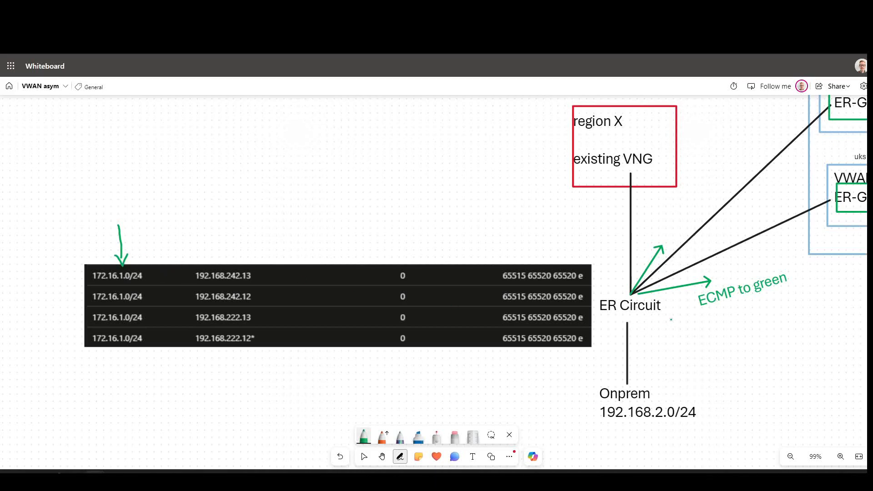
drag(192, 283, 220, 281)
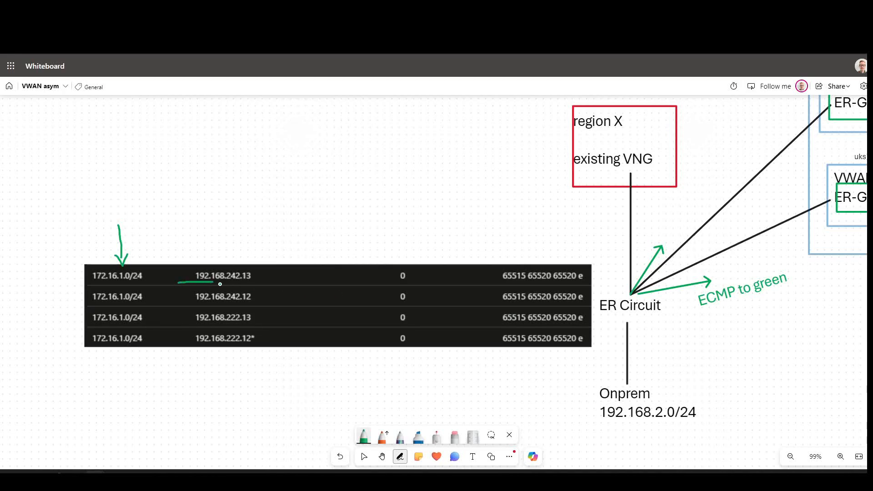
drag(181, 297, 214, 297)
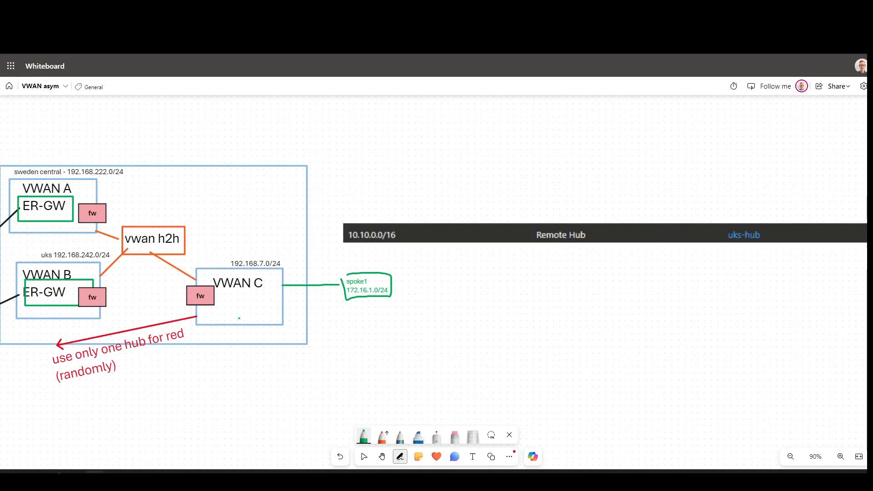
Circle VWAN C and its firewall, mark the 10.10.0.0/16 prefix and box the two uks-hub route entries.
drag(200, 304, 239, 320)
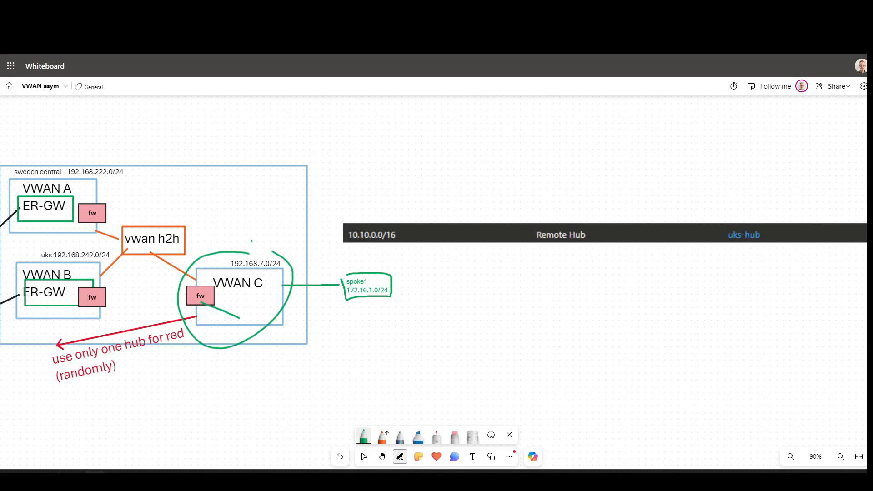
click(363, 457)
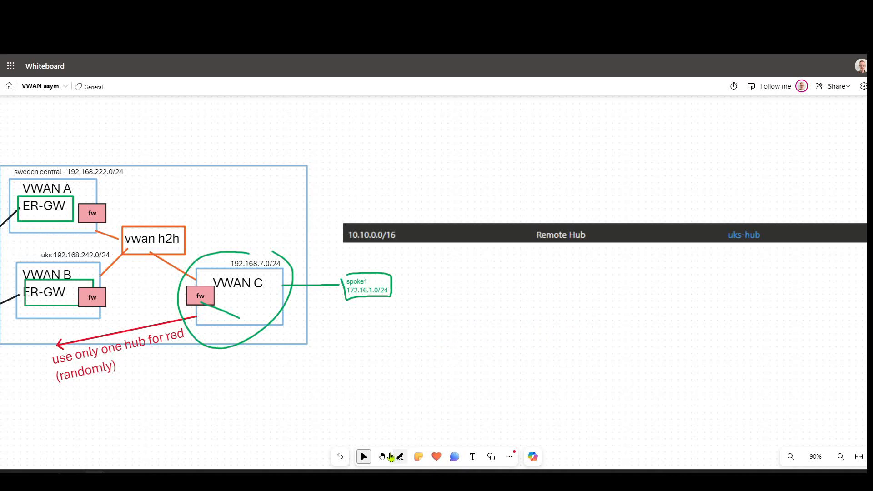
click(399, 457)
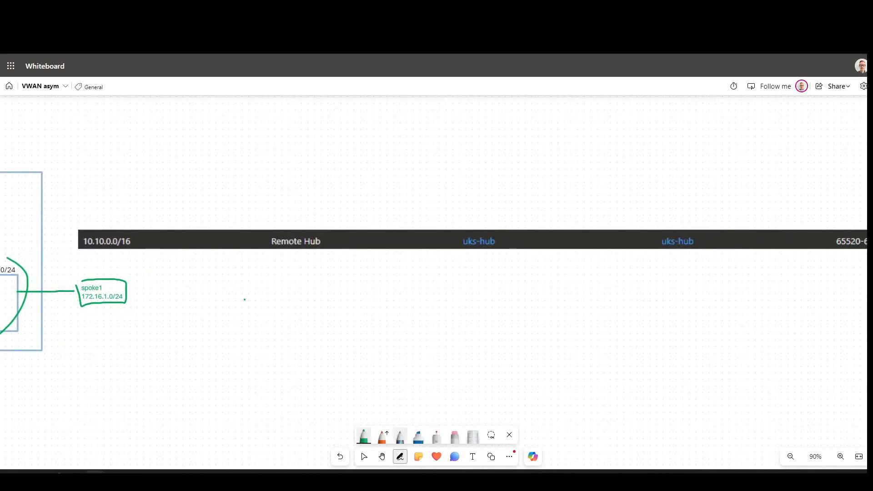
drag(118, 212, 123, 247)
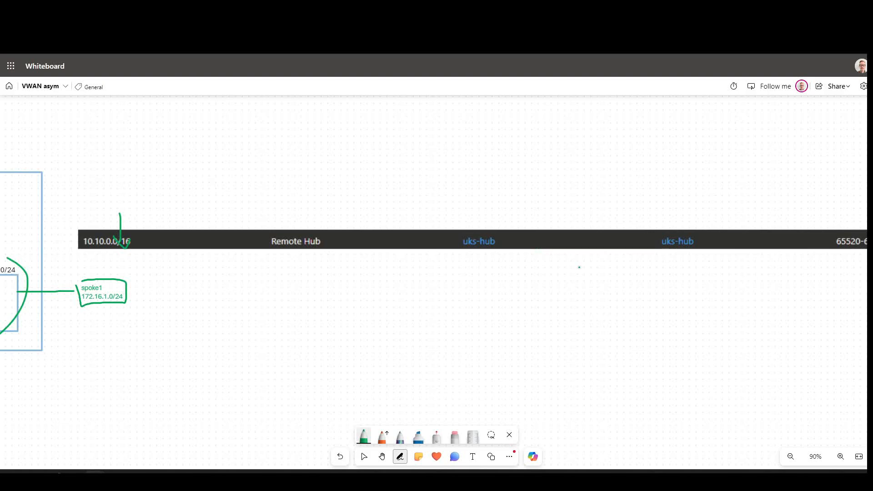
drag(442, 223, 718, 268)
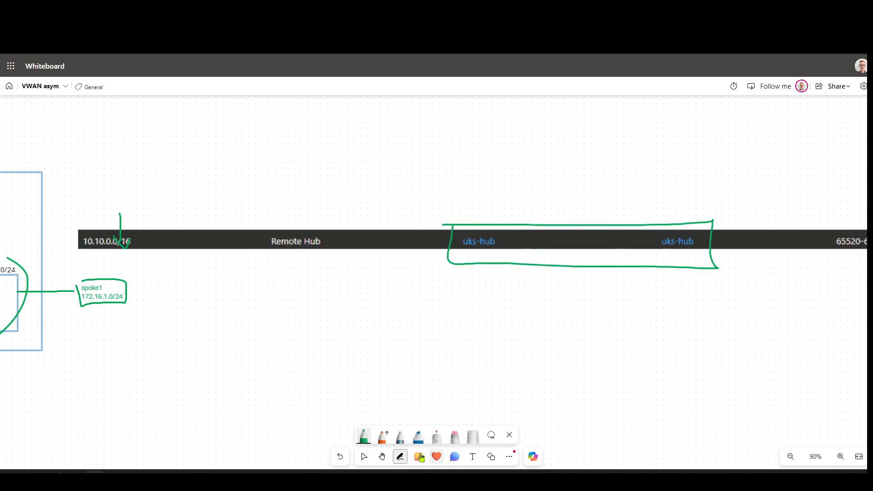
click(363, 456)
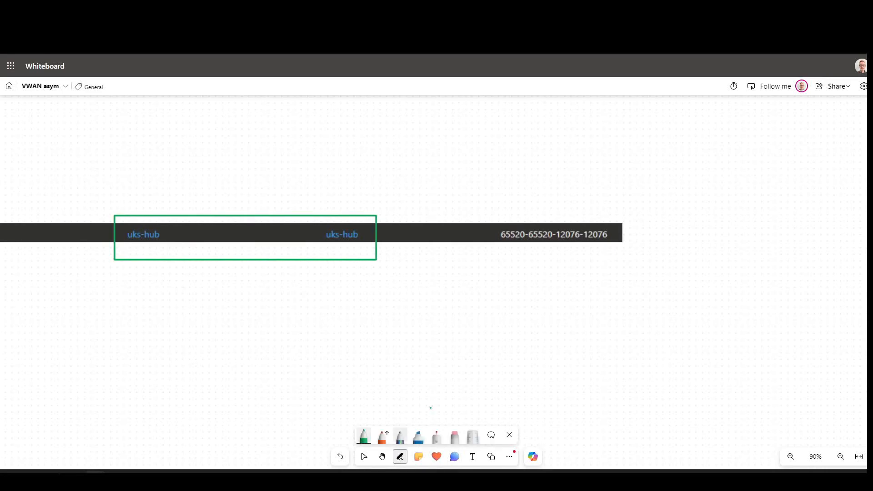
drag(497, 229, 554, 234)
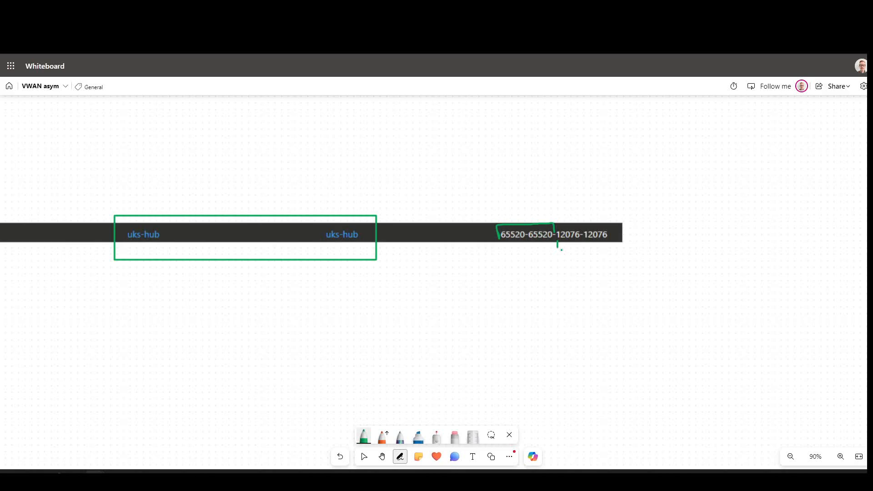
drag(548, 245, 609, 247)
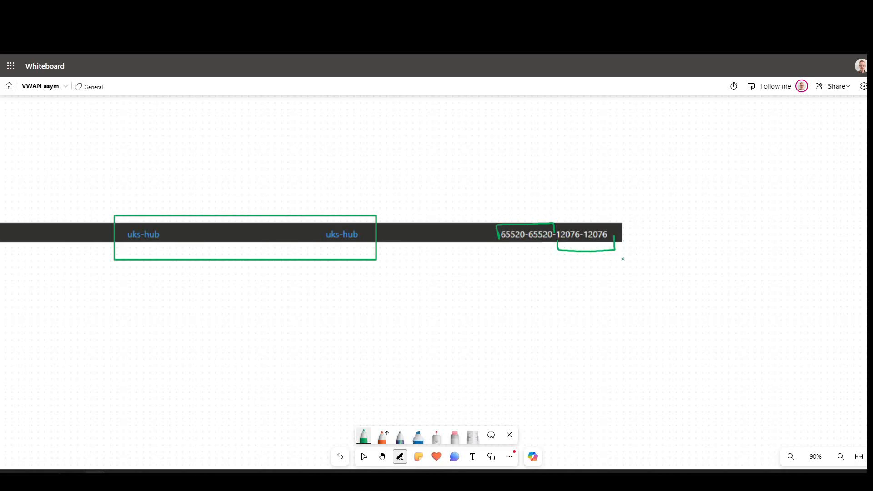
click(382, 456)
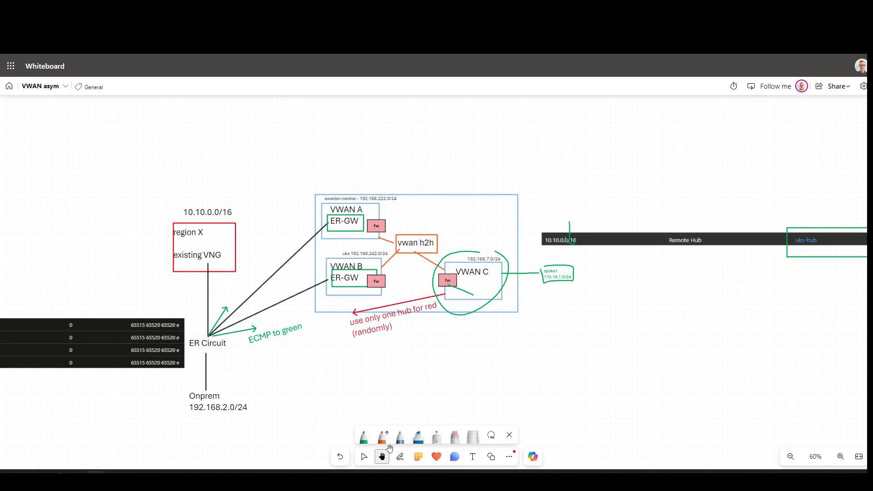
mouse_move(398, 436)
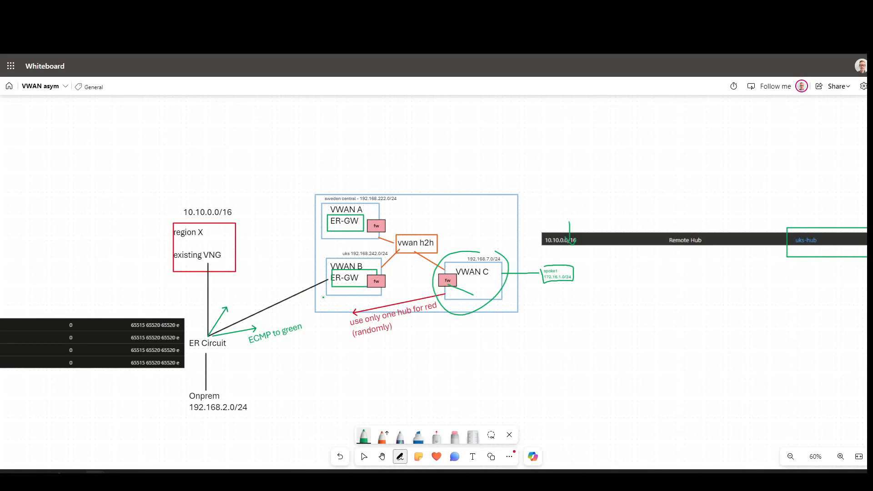
drag(210, 337, 294, 237)
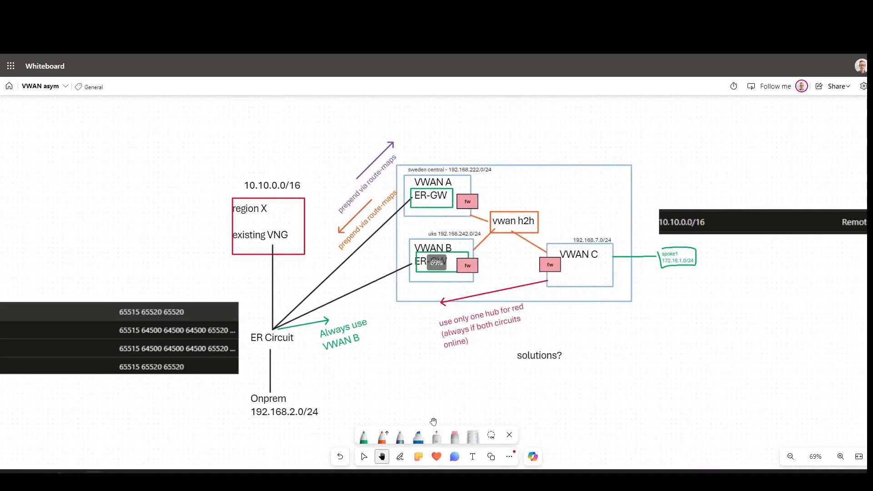
click(400, 457)
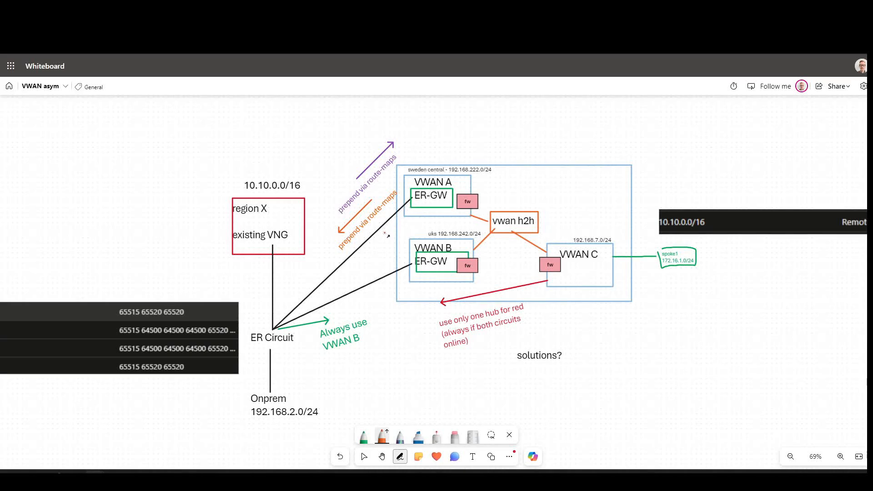
drag(390, 235, 420, 207)
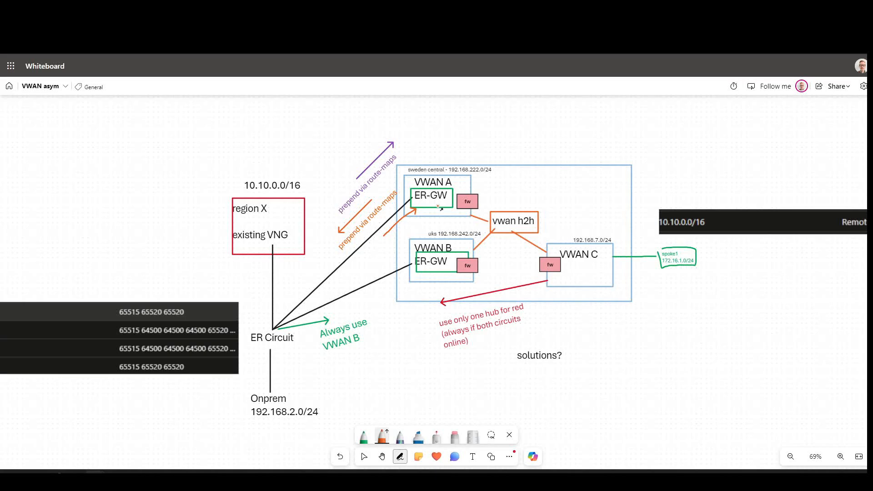
drag(390, 236, 420, 207)
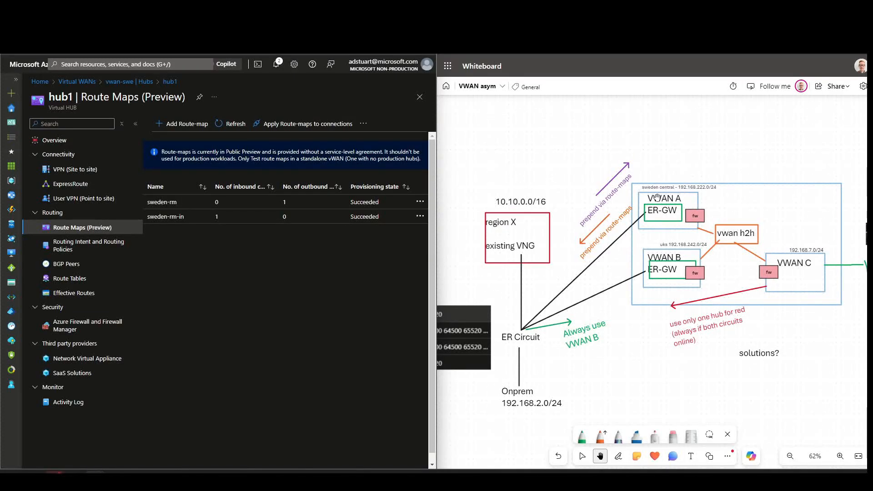
mouse_move(608, 430)
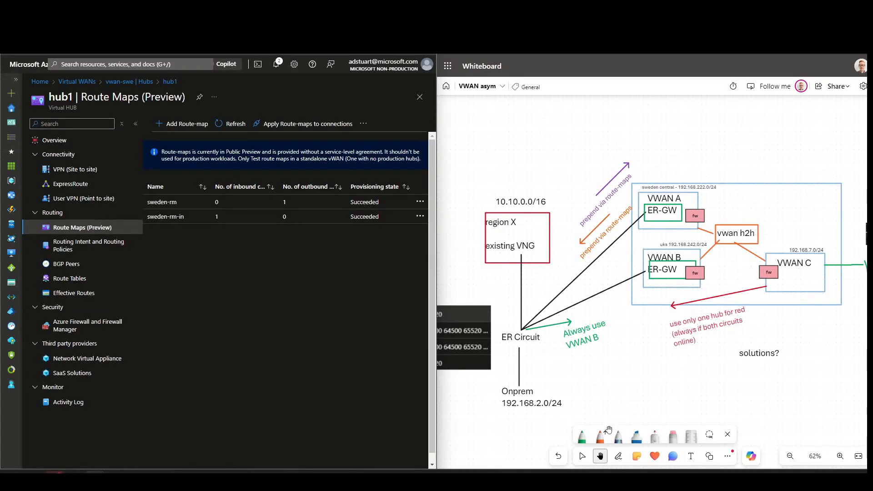
Open the sweden-rm route map from hub1's Route Maps (Preview) list.
click(618, 456)
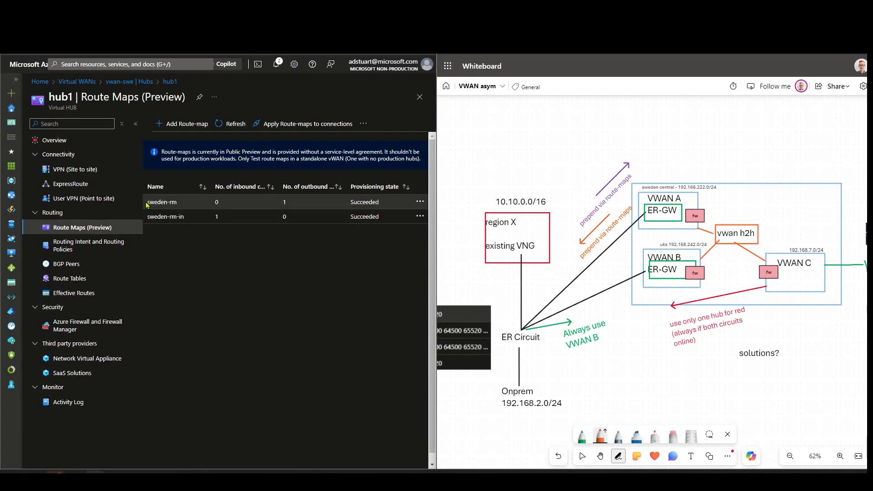
click(161, 202)
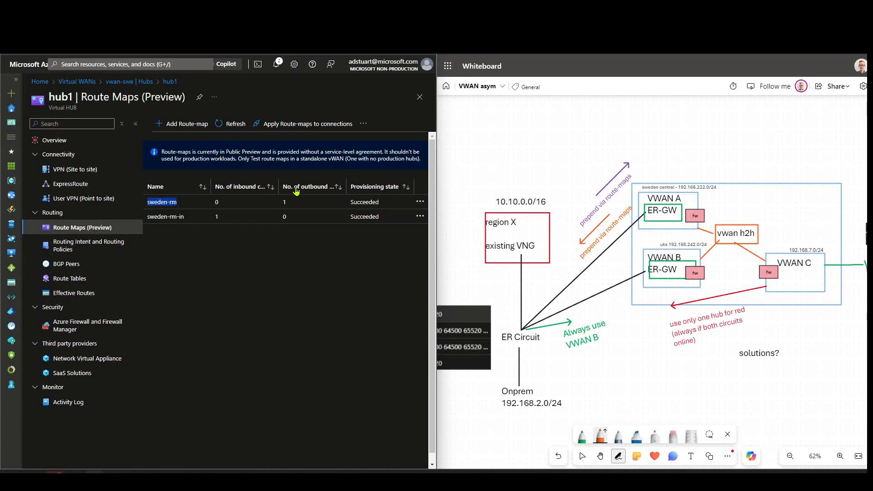
click(307, 186)
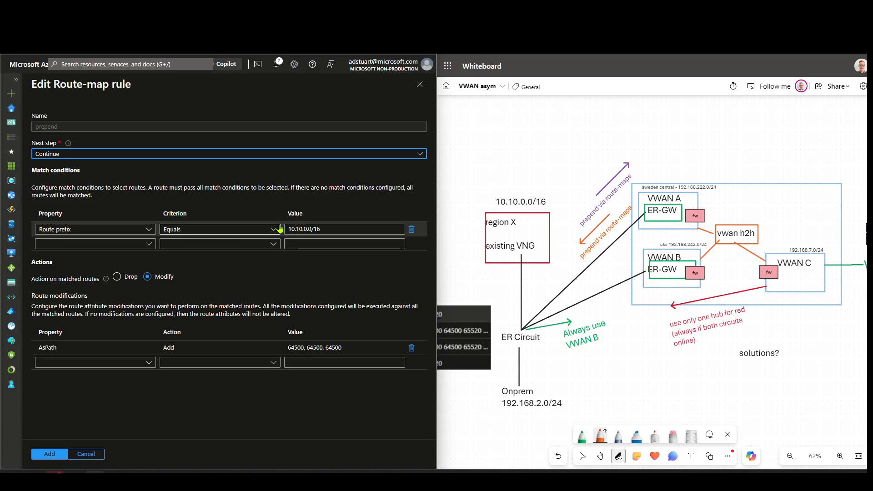
Check the prepend rule's match for 10.10.0.0/16 and circle that prefix on the diagram.
click(219, 229)
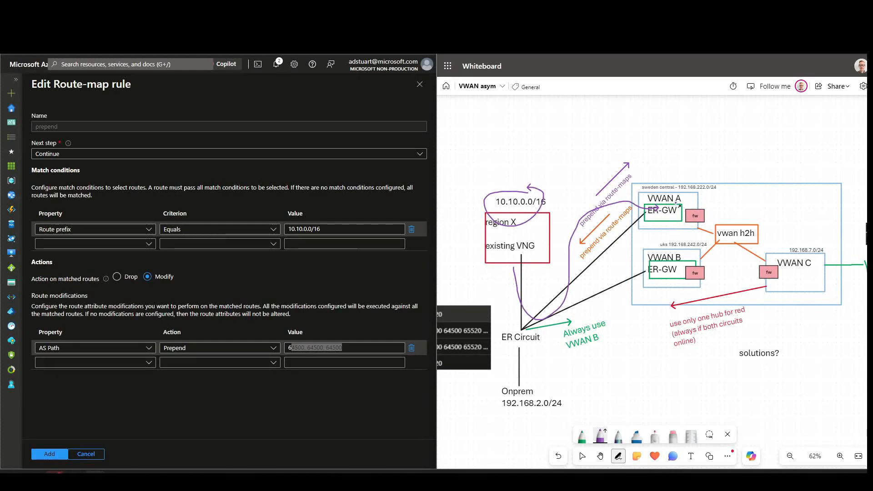
drag(685, 209, 788, 234)
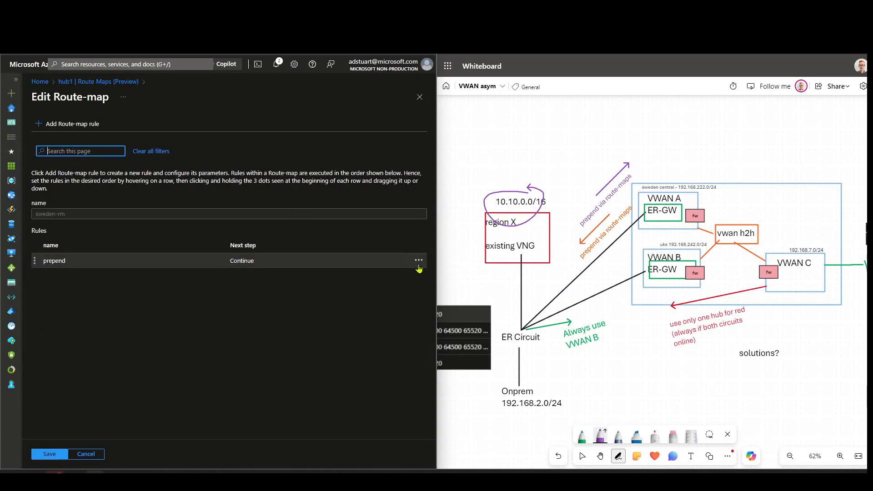
Open the prepend rule matching 172.16.1.0/24 and review its match criterion options.
click(54, 261)
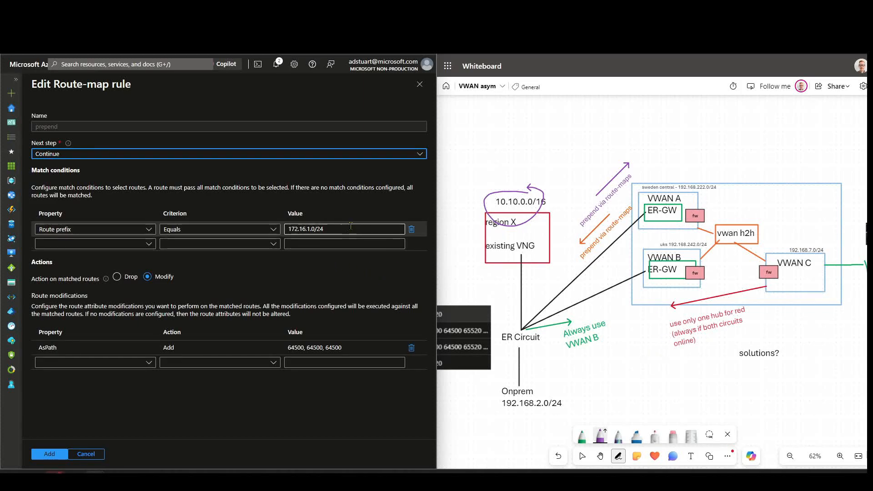
click(219, 229)
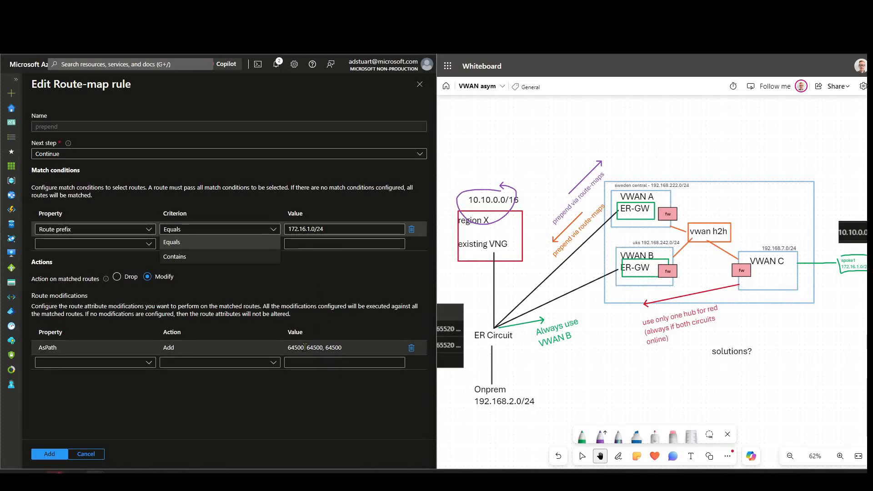
click(219, 347)
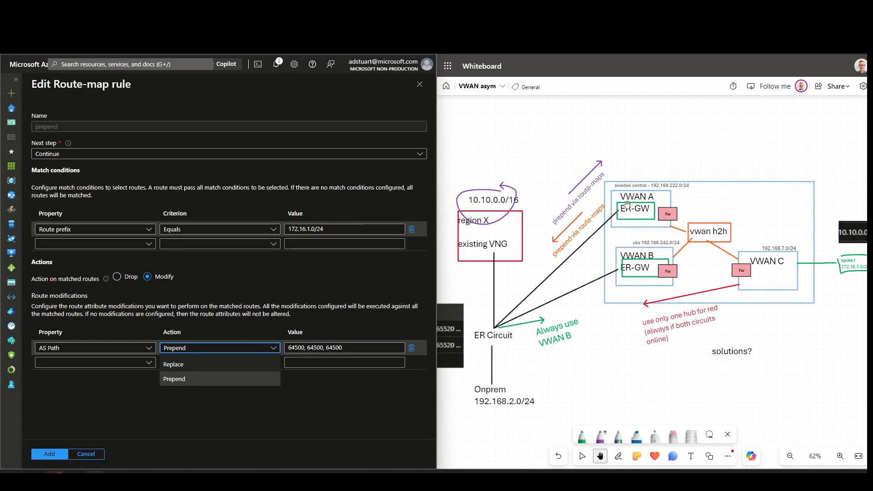
mouse_move(561, 256)
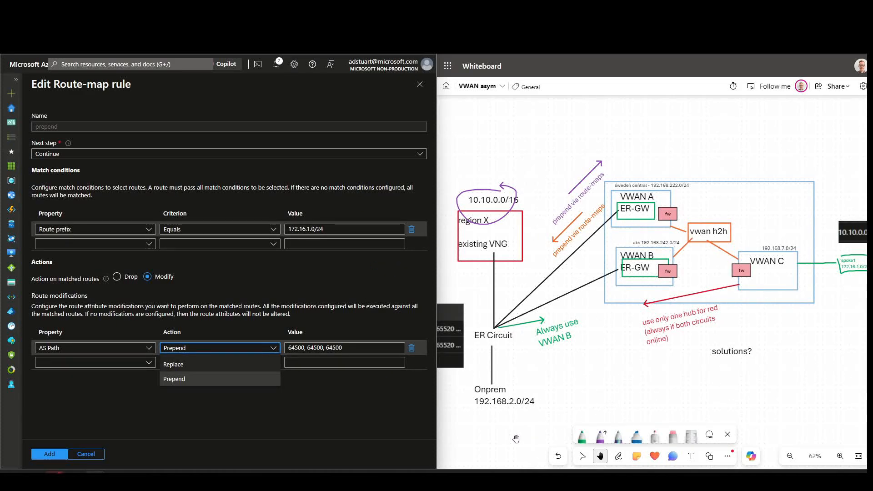
click(839, 456)
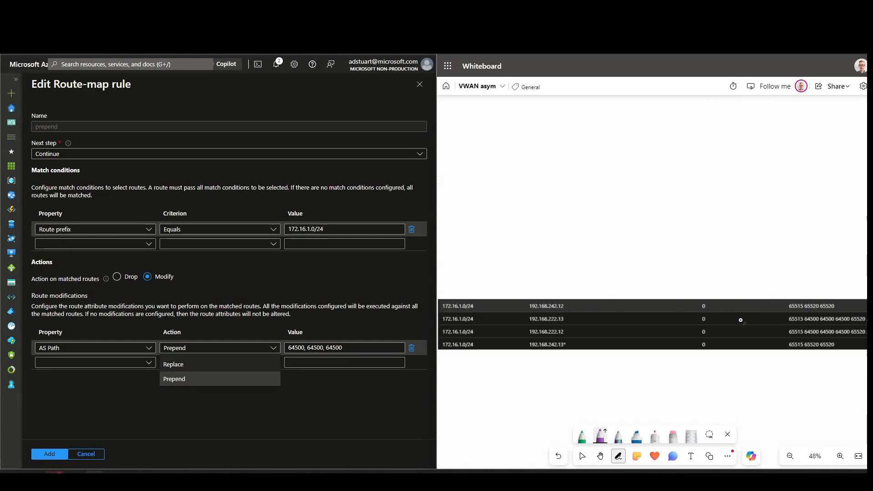
Highlight the two prepended AS paths in purple, then switch to the green pen for the 192.168.242 hops.
drag(779, 332, 863, 336)
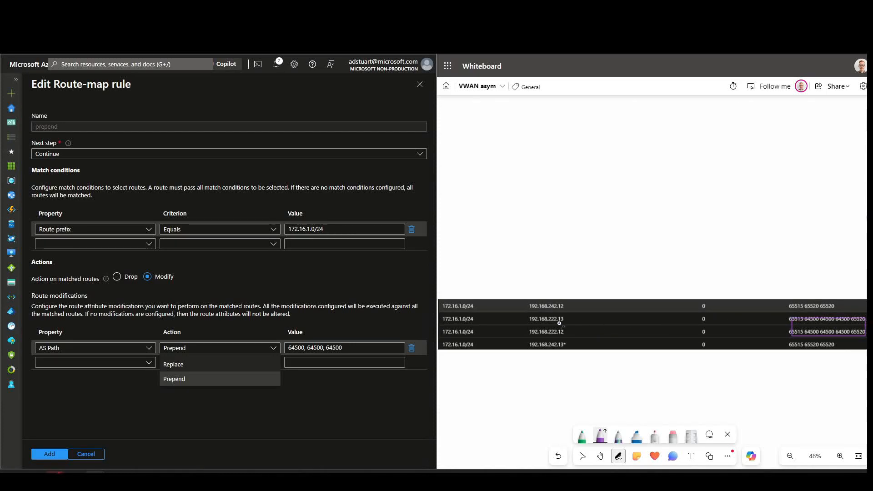
drag(556, 328, 526, 325)
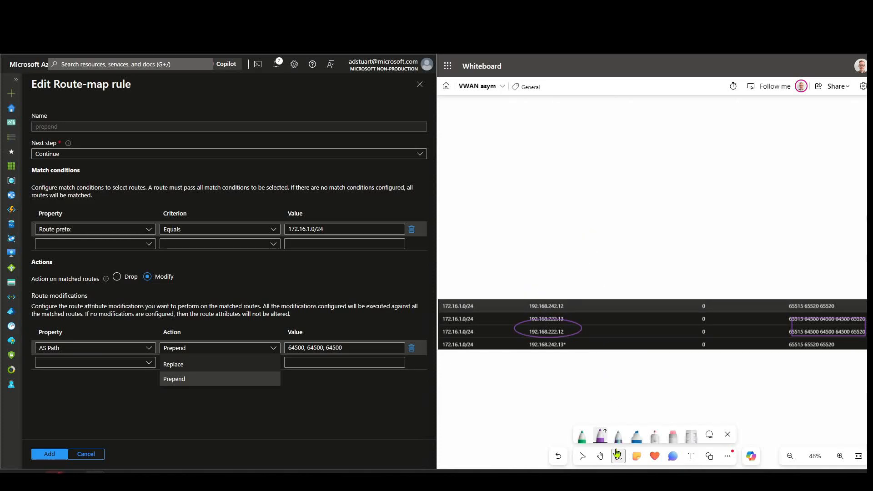
click(599, 455)
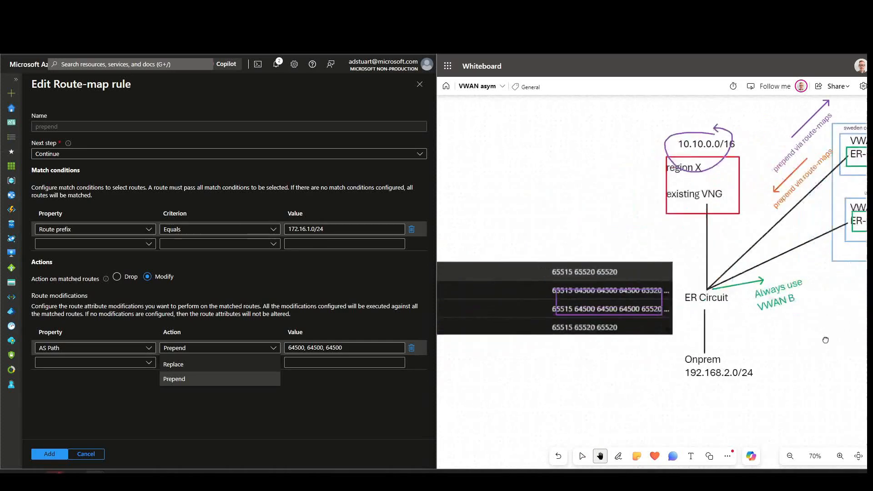
click(790, 455)
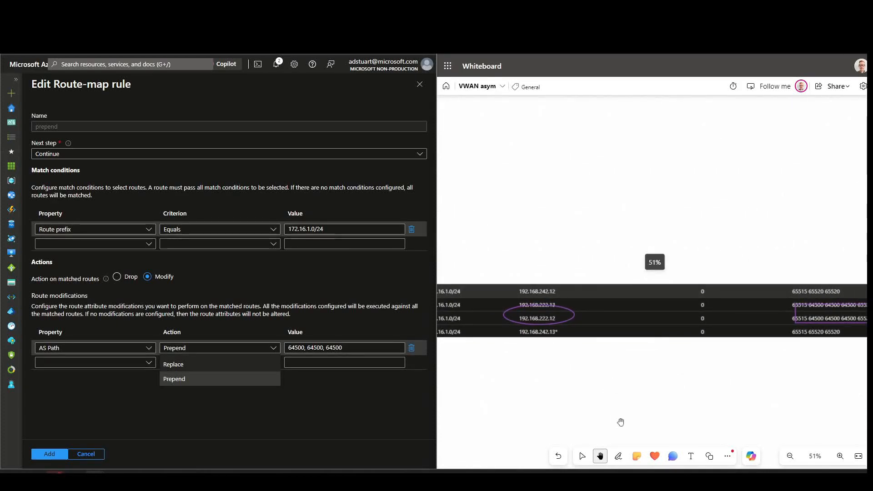
click(618, 456)
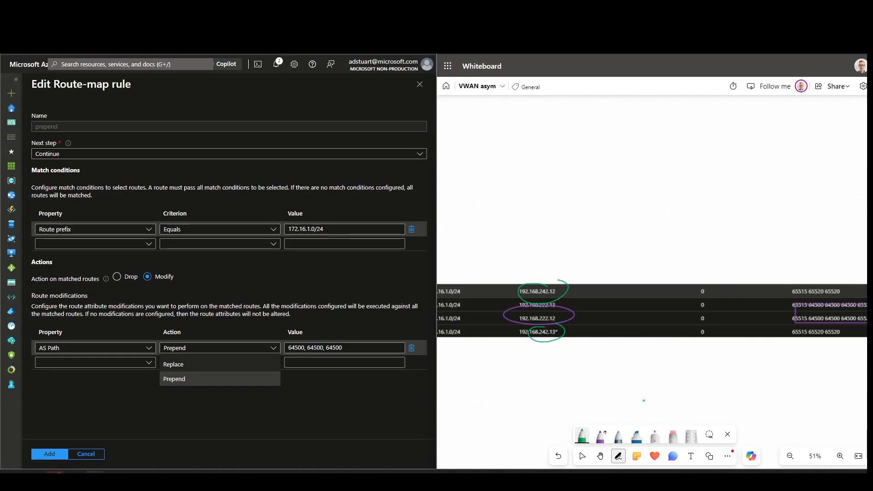
click(599, 456)
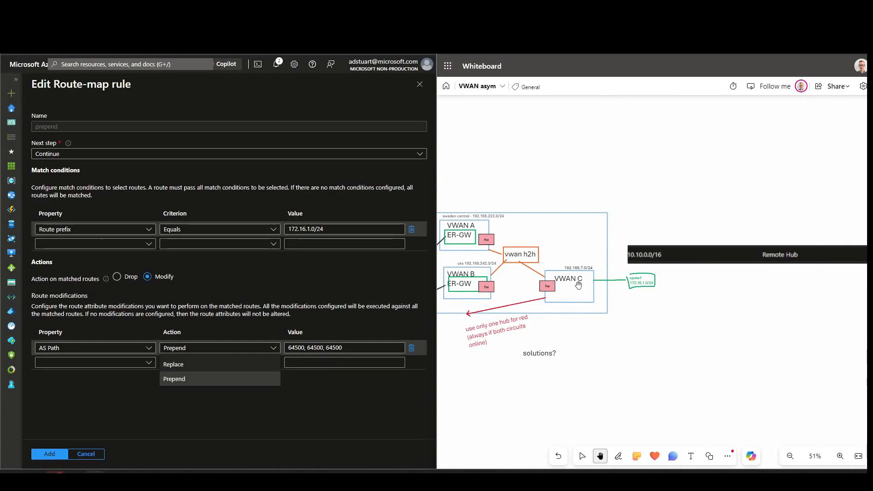
Maximize the Whiteboard so the routing diagram fills the screen without the route-map editor.
click(839, 456)
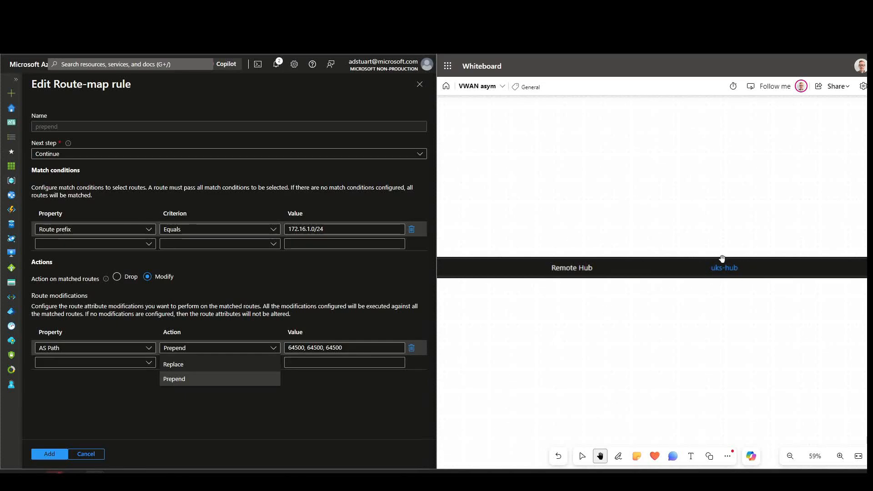
mouse_move(743, 307)
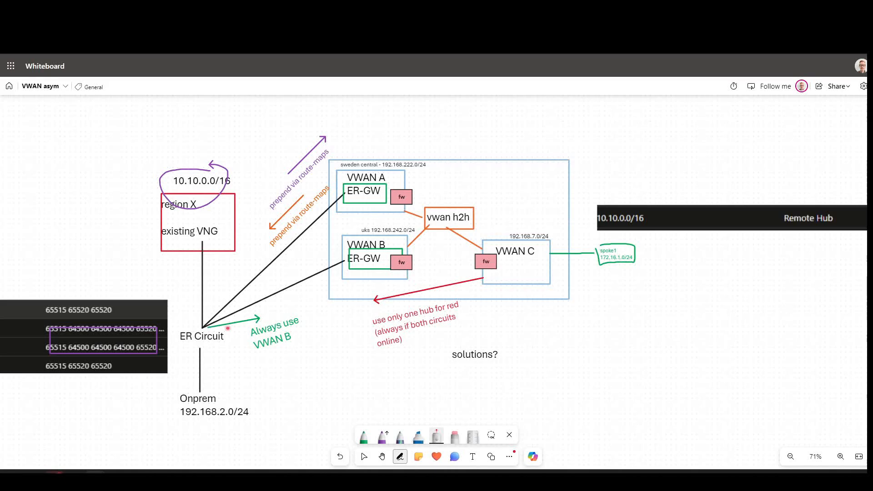
mouse_move(363, 435)
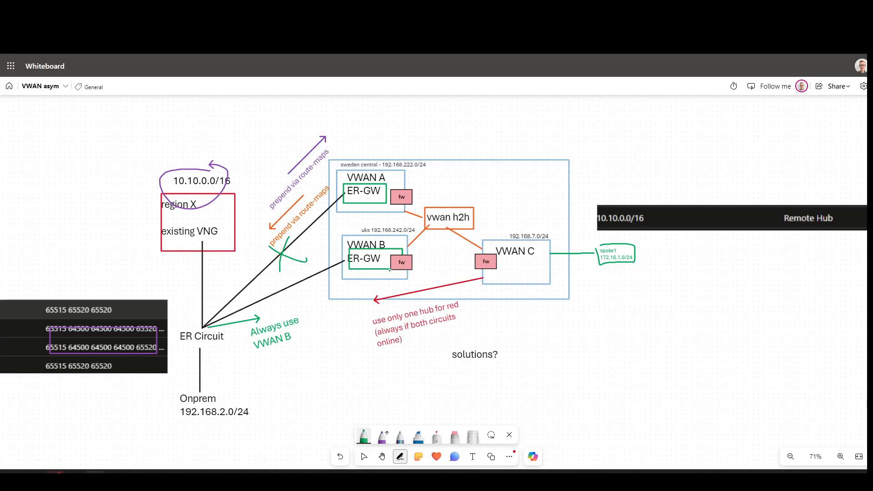
Cross out the route toward VWAN A and mark the path through VWAN B's firewall in green.
drag(351, 284, 398, 268)
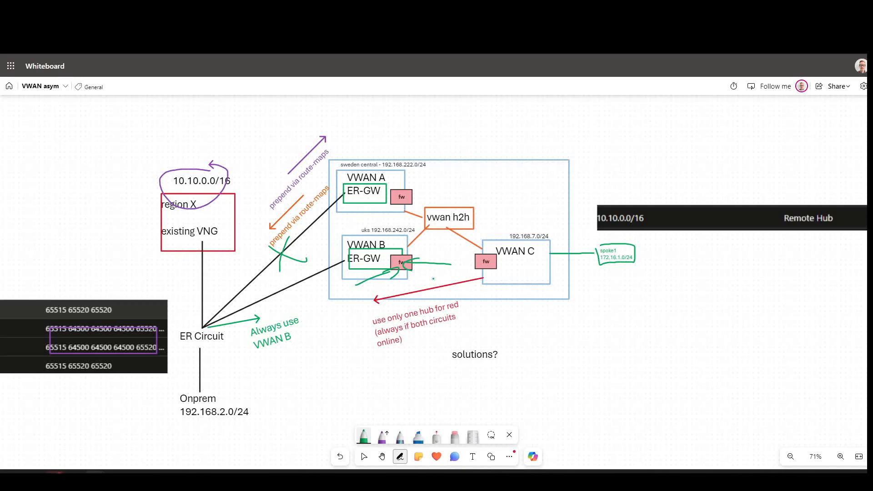
drag(254, 320, 233, 370)
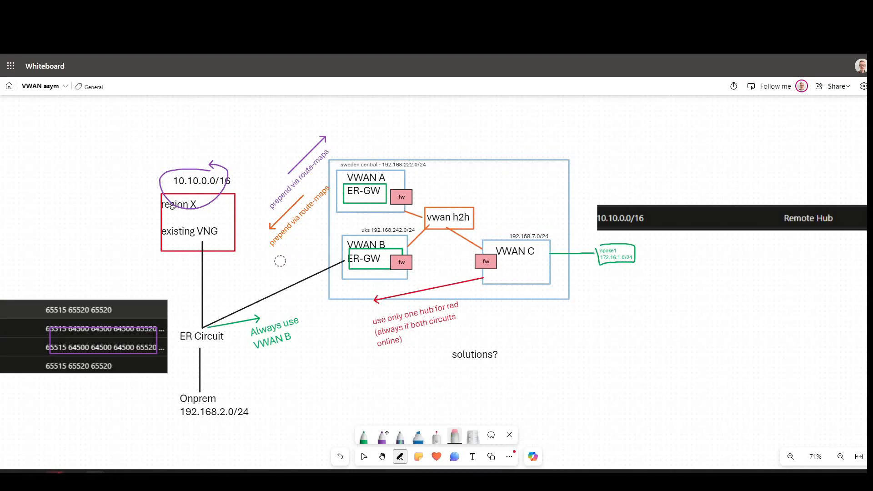
mouse_move(361, 434)
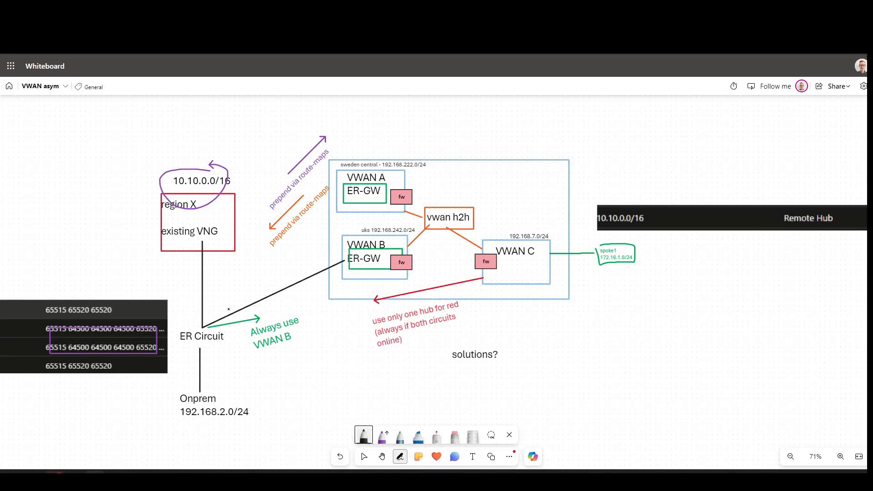
Redraw the black line from ER Circuit up to VWAN A's ER-GW box.
drag(209, 325, 342, 192)
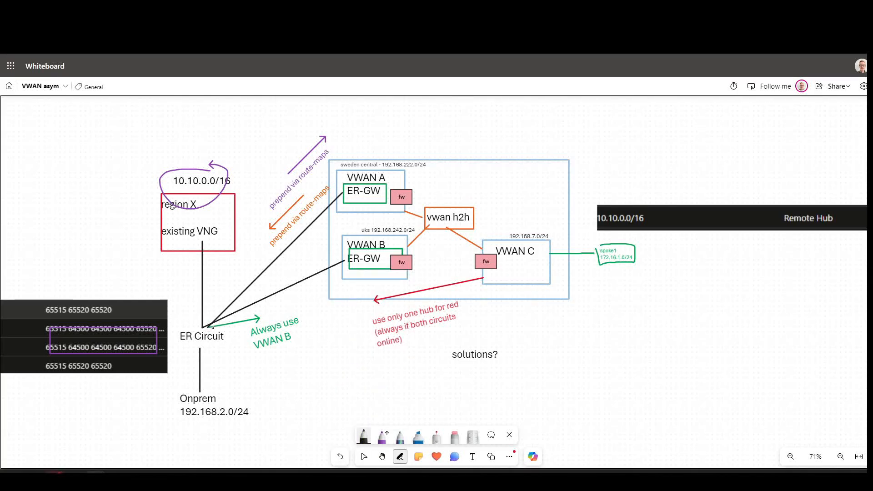
drag(212, 329, 528, 271)
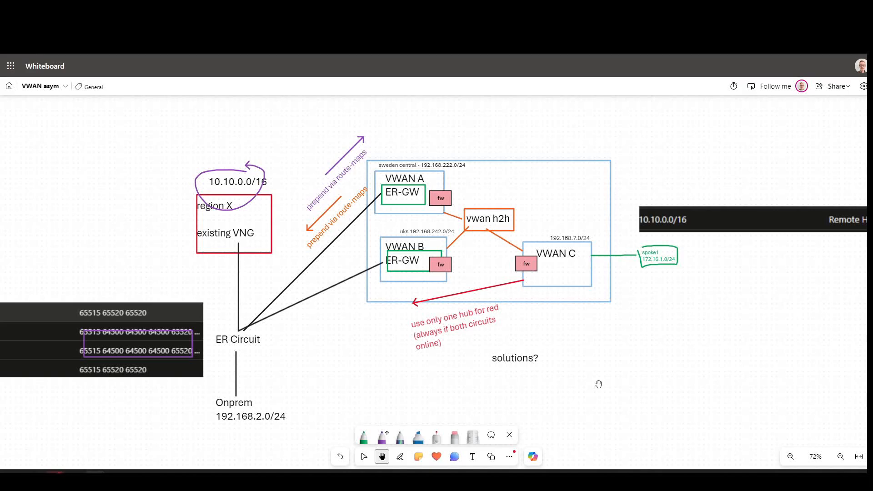
mouse_move(594, 375)
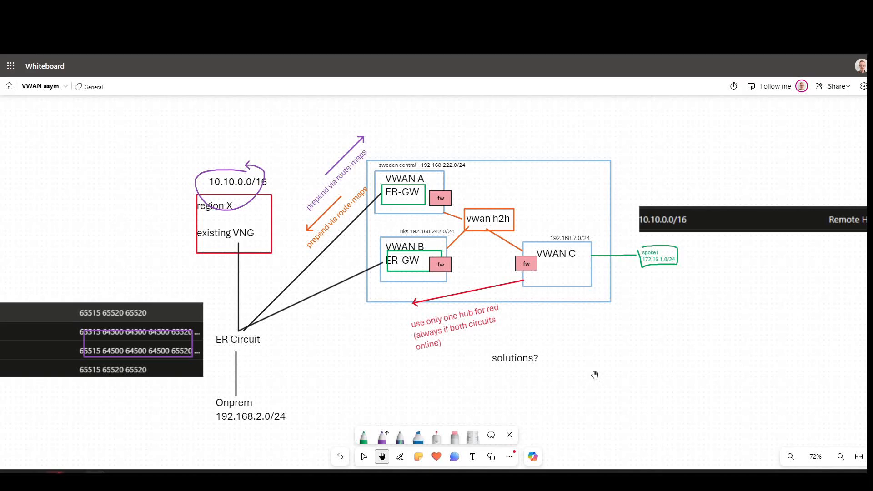
mouse_move(592, 356)
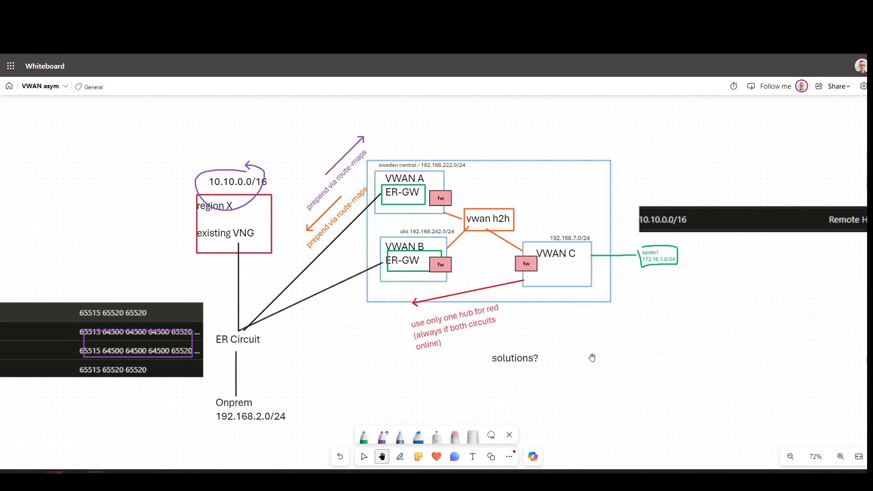